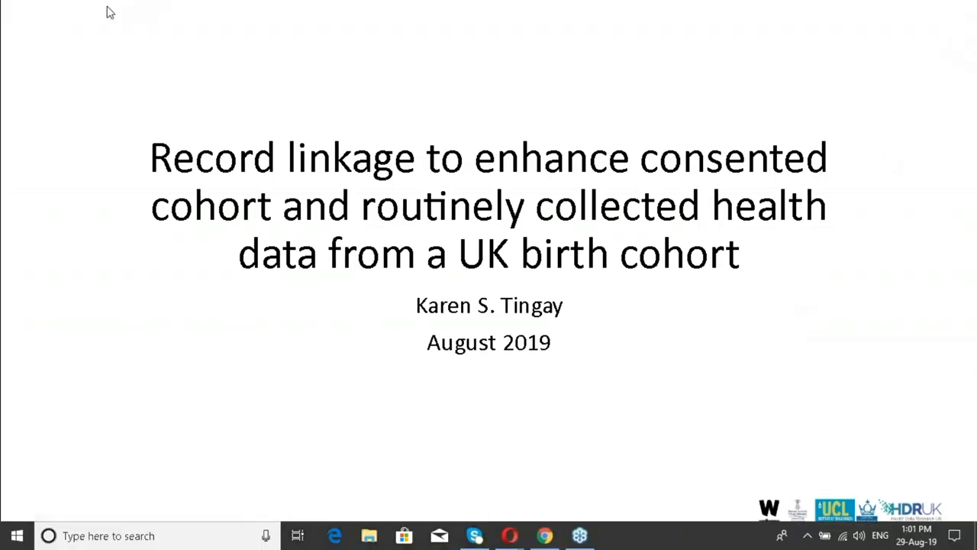
{"action": "mouse_move", "coordinate": [693, 73]}
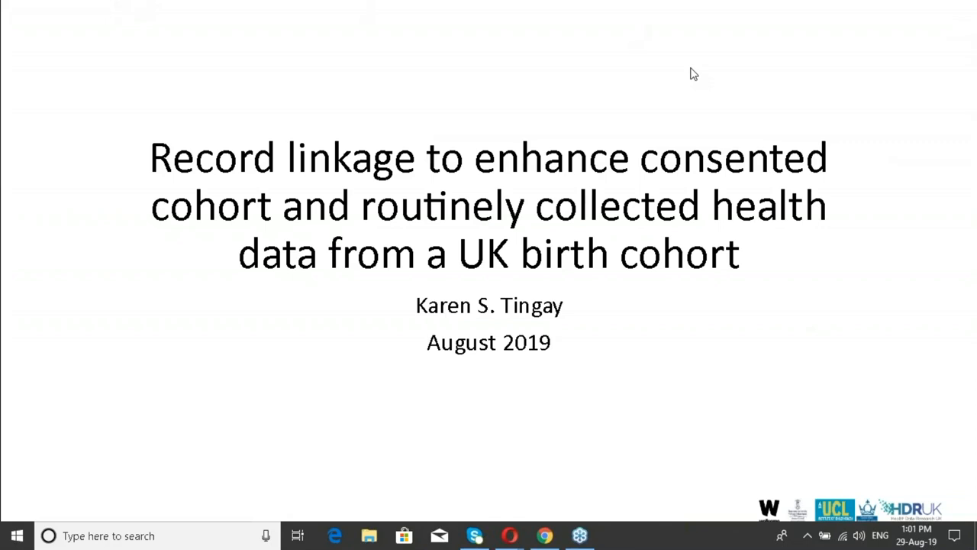
{"action": "mouse_move", "coordinate": [893, 311]}
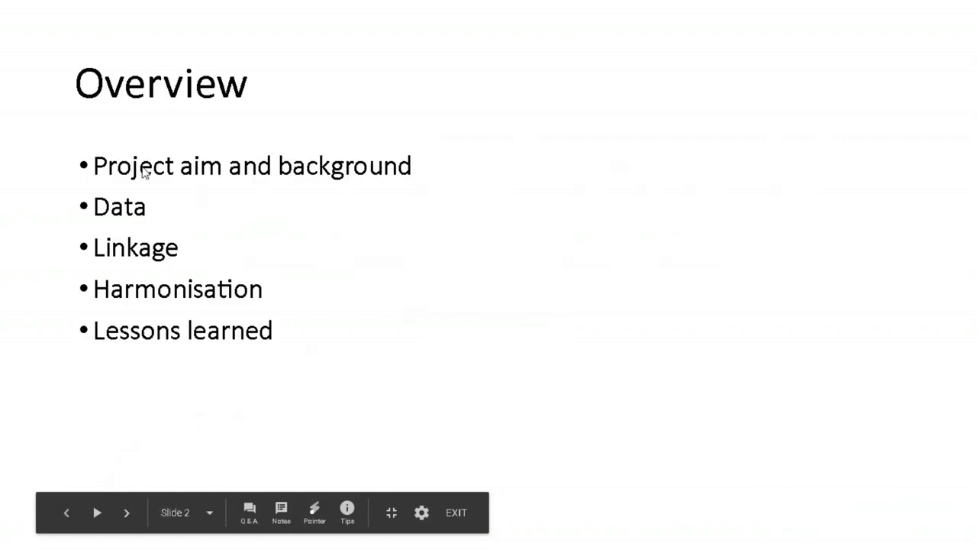
{"action": "mouse_move", "coordinate": [361, 199]}
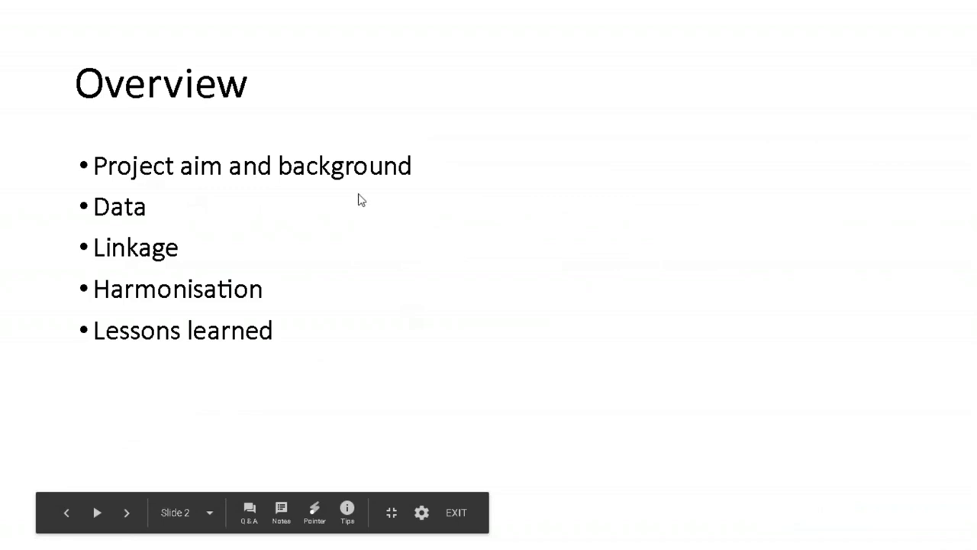
{"action": "mouse_move", "coordinate": [175, 360]}
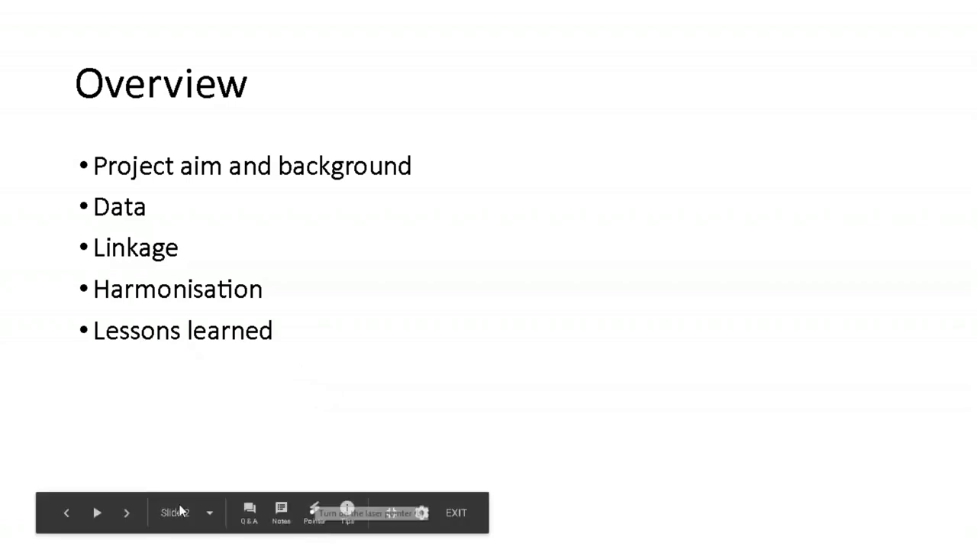
{"action": "left_click", "coordinate": [126, 513]}
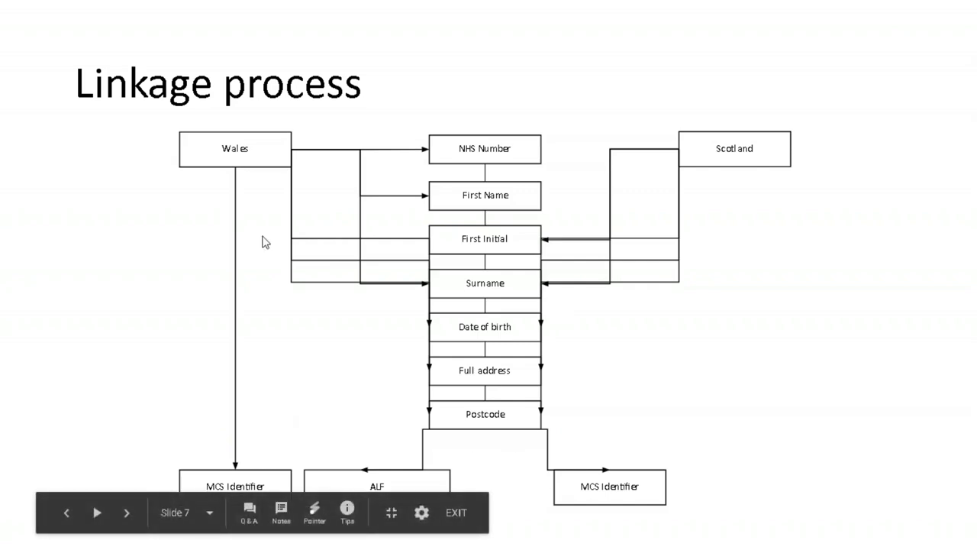
{"action": "mouse_move", "coordinate": [637, 318]}
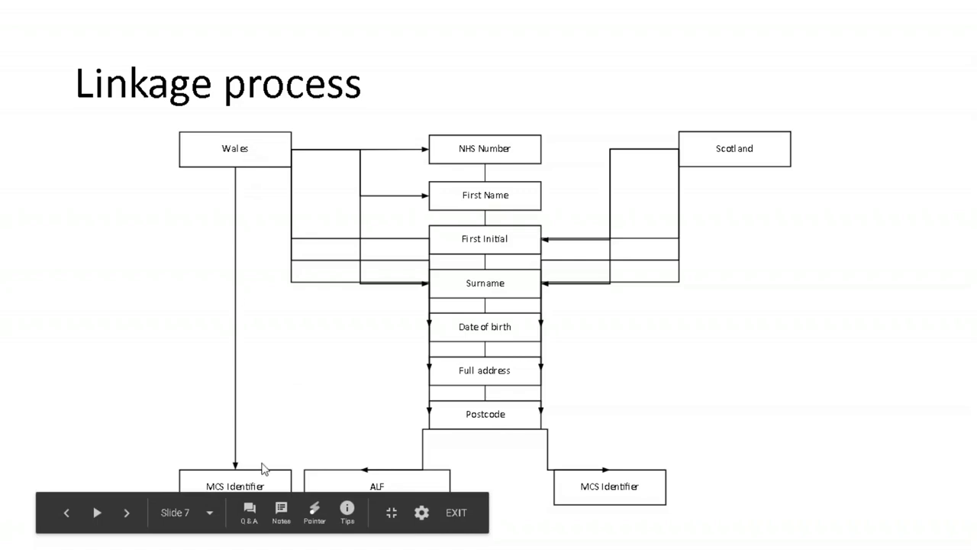
{"action": "mouse_move", "coordinate": [246, 467]}
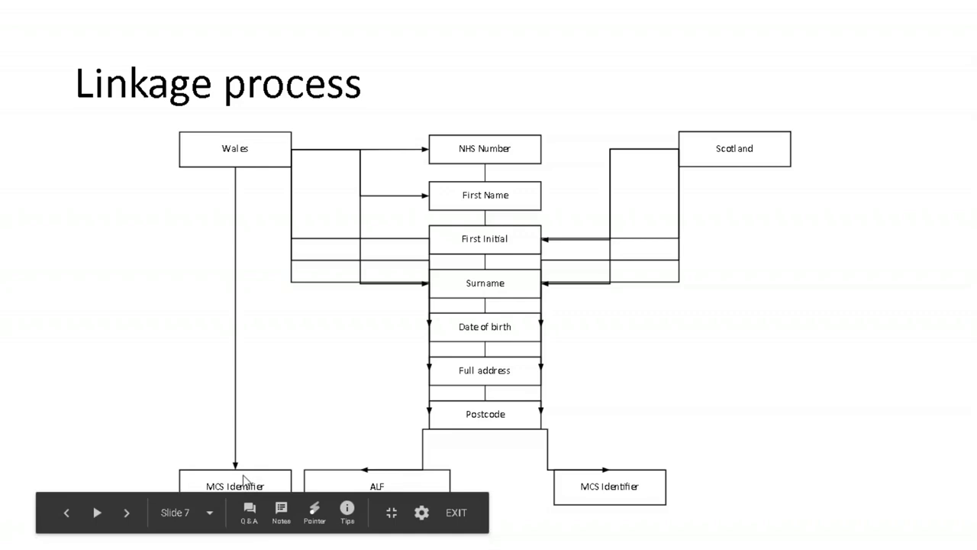
{"action": "key", "text": "right"}
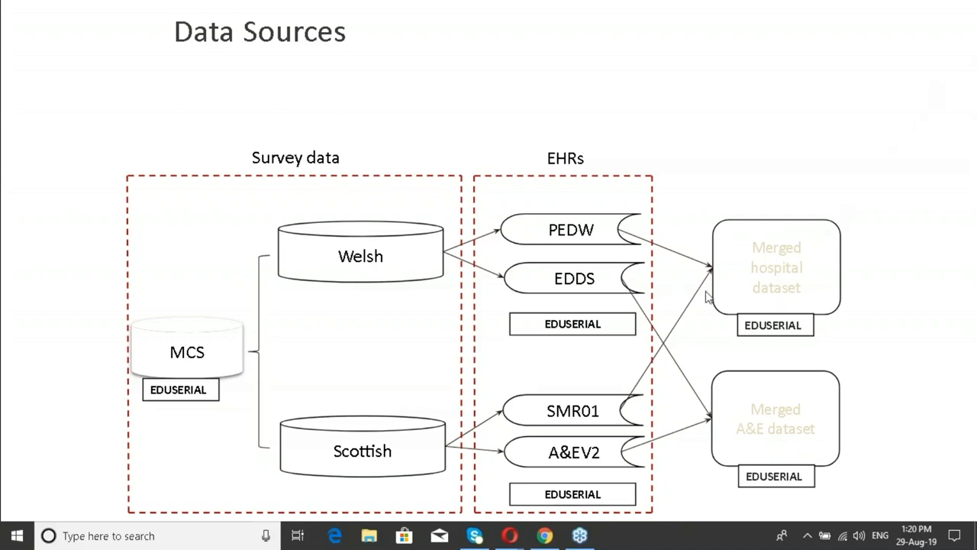
{"action": "mouse_move", "coordinate": [708, 297]}
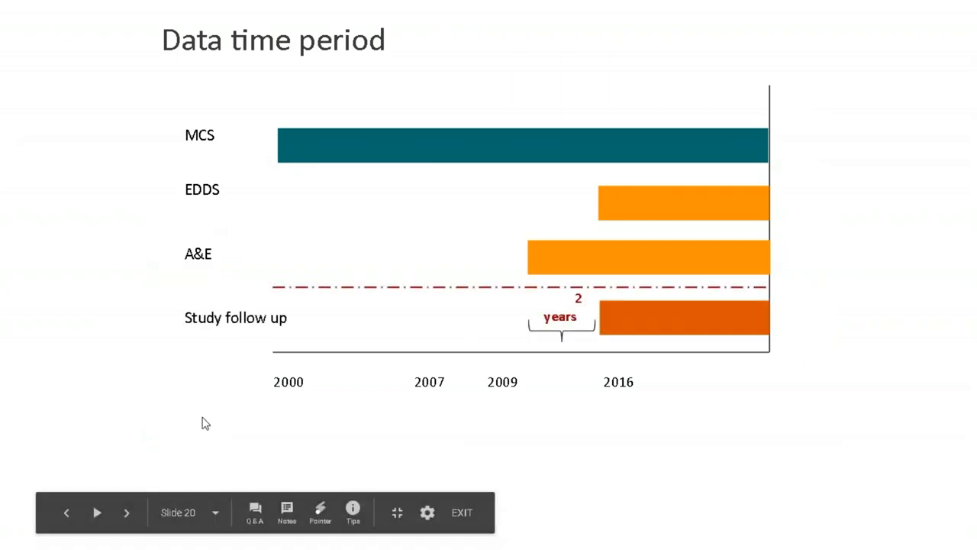
{"action": "mouse_move", "coordinate": [511, 386]}
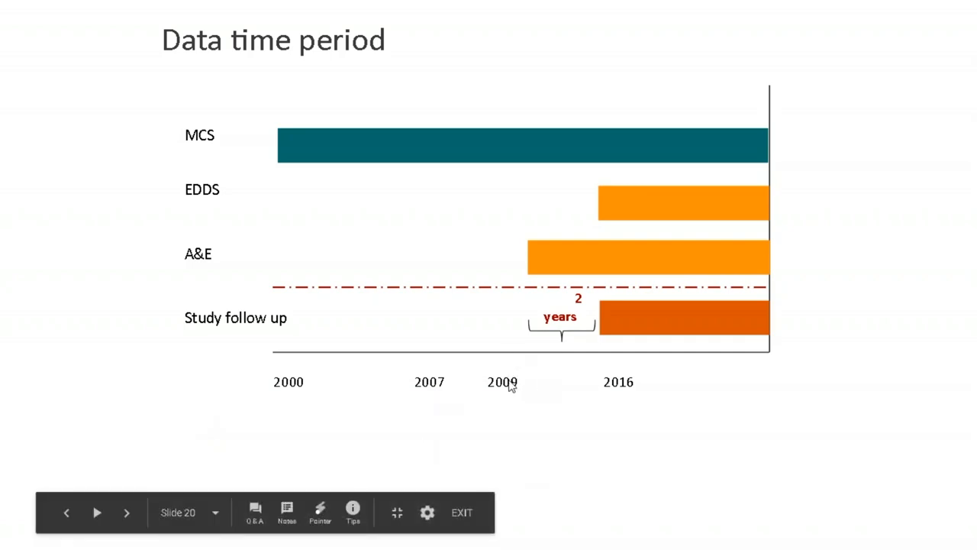
{"action": "mouse_move", "coordinate": [558, 261]}
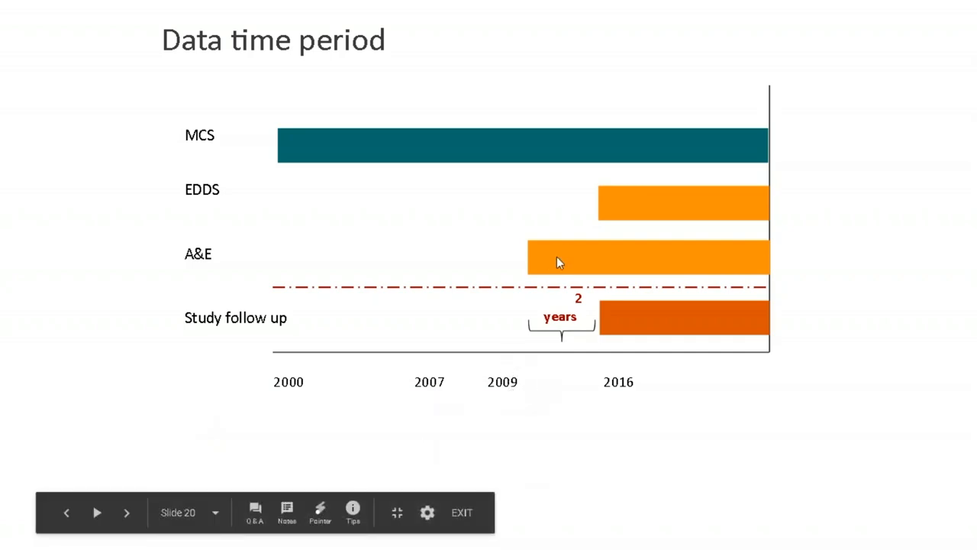
{"action": "left_click", "coordinate": [126, 512]}
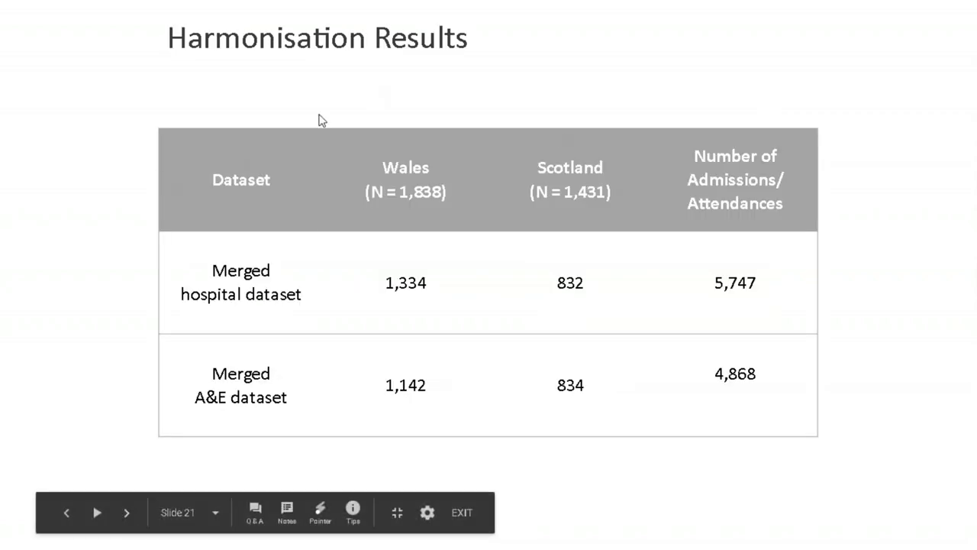
{"action": "mouse_move", "coordinate": [364, 73]}
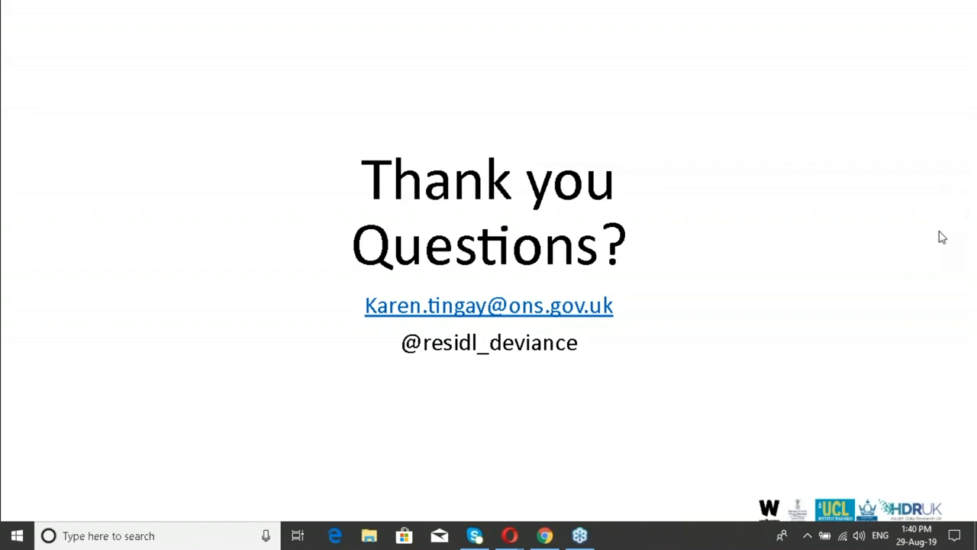
{"action": "mouse_move", "coordinate": [945, 235]}
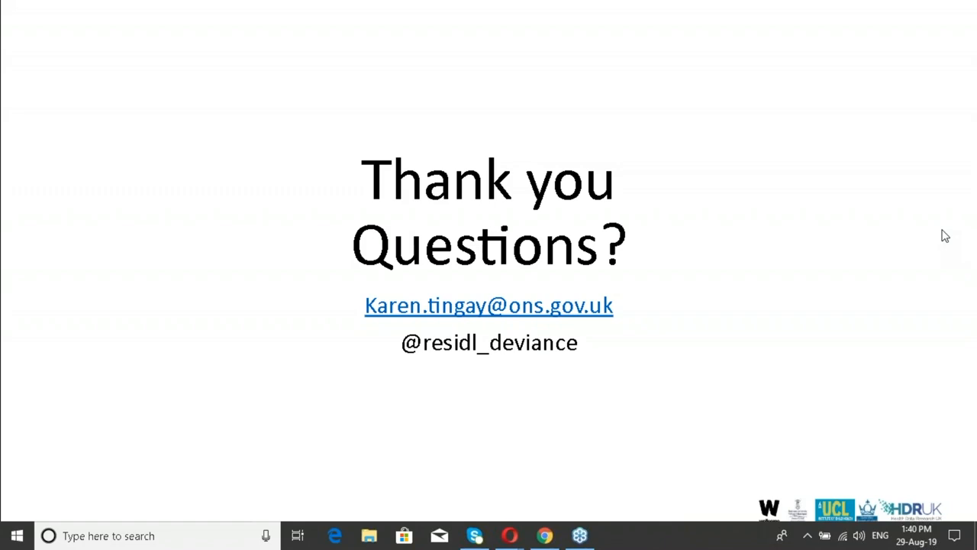
{"action": "mouse_move", "coordinate": [945, 205]}
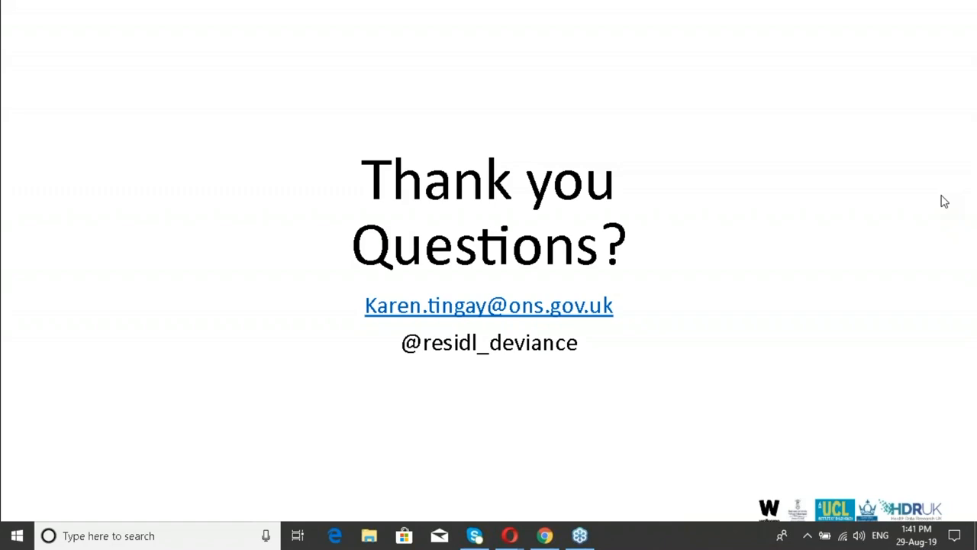
{"action": "mouse_move", "coordinate": [945, 215]}
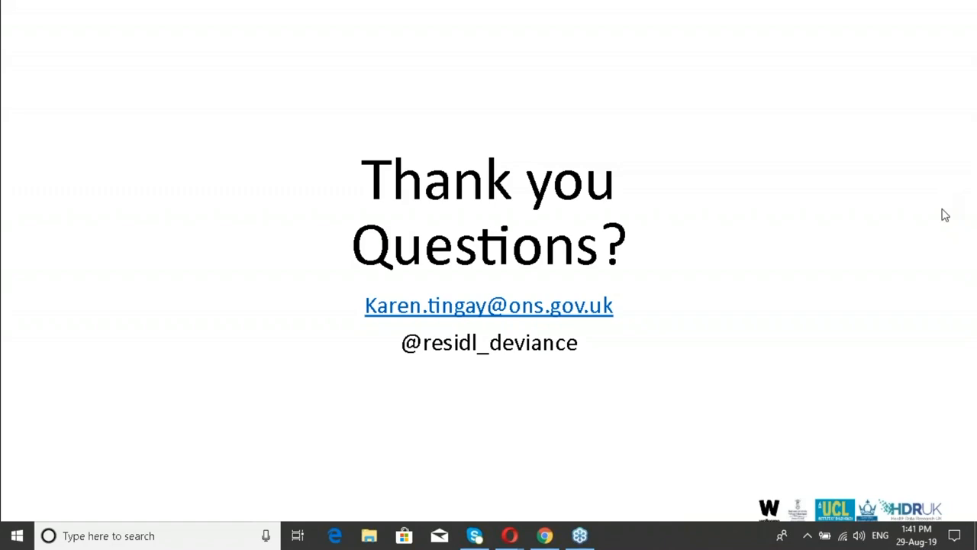
{"action": "mouse_move", "coordinate": [947, 233]}
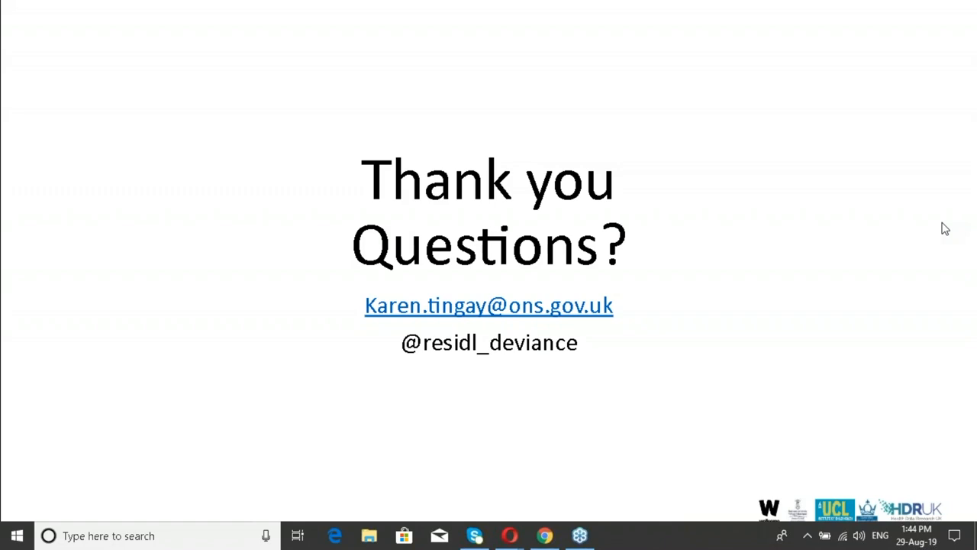
{"action": "mouse_move", "coordinate": [56, 77]}
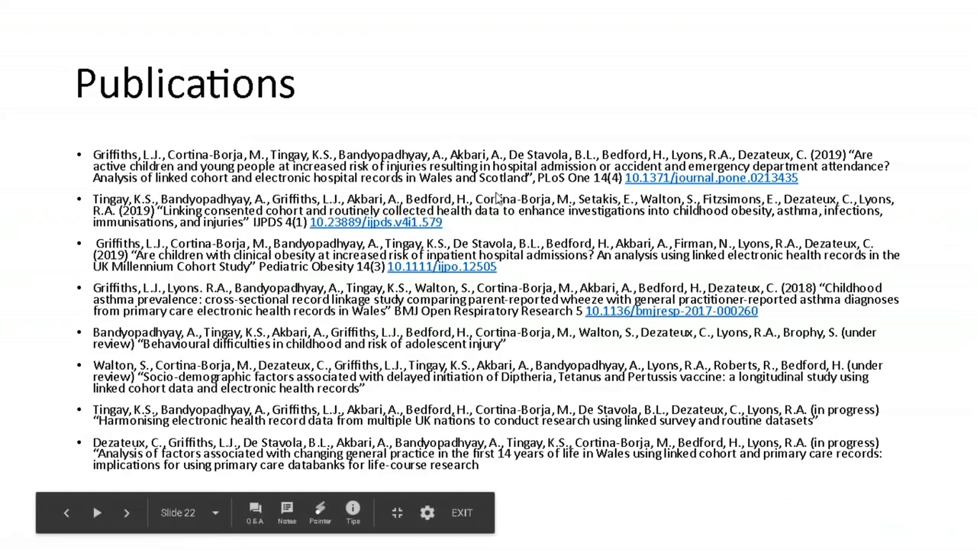
{"action": "mouse_move", "coordinate": [249, 274]}
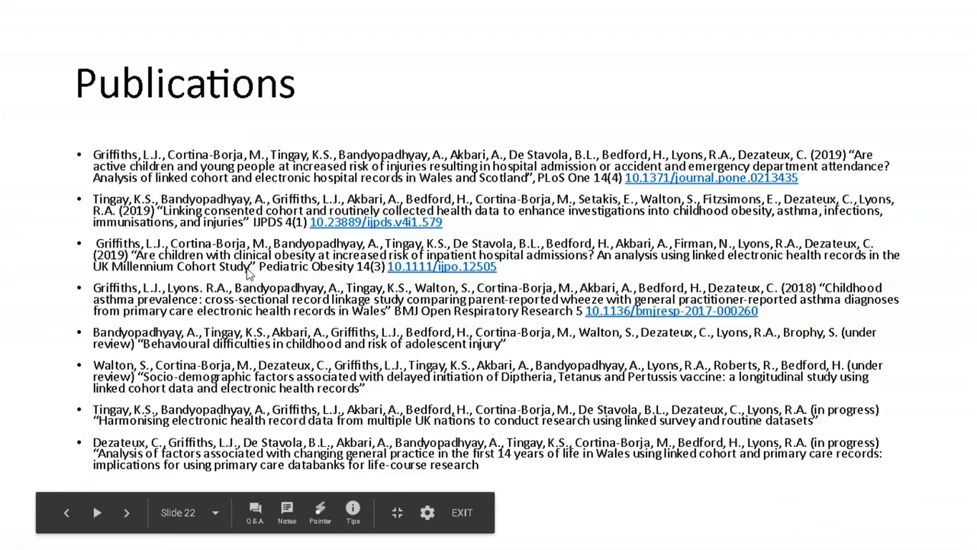